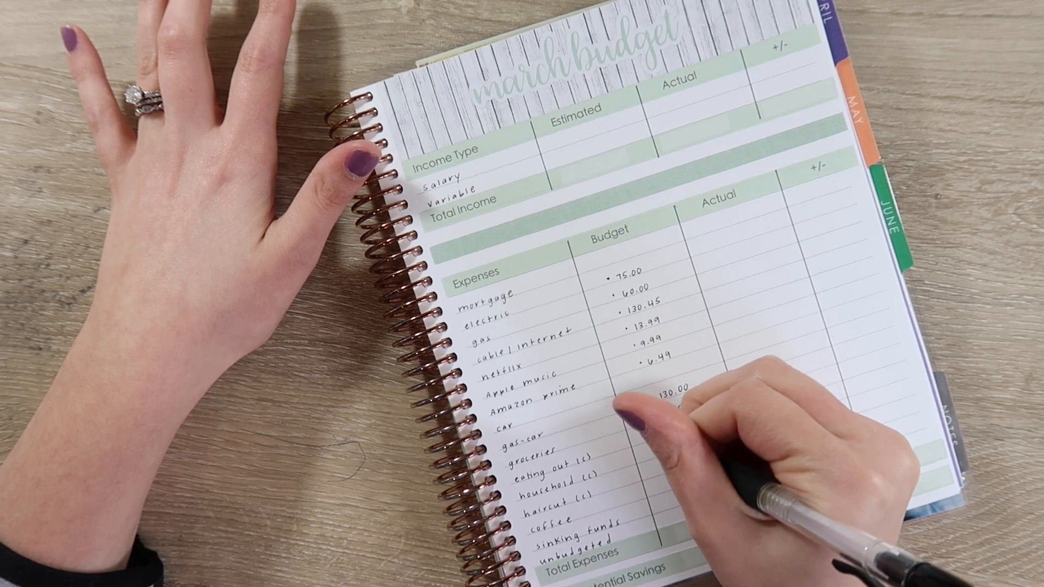
{"action": "type", "text": "625.00"}
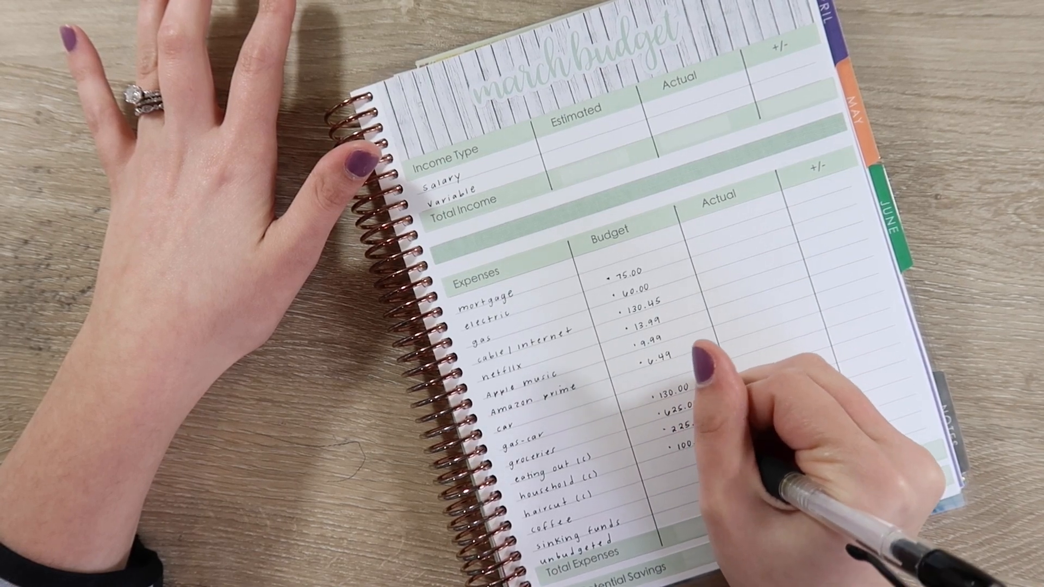